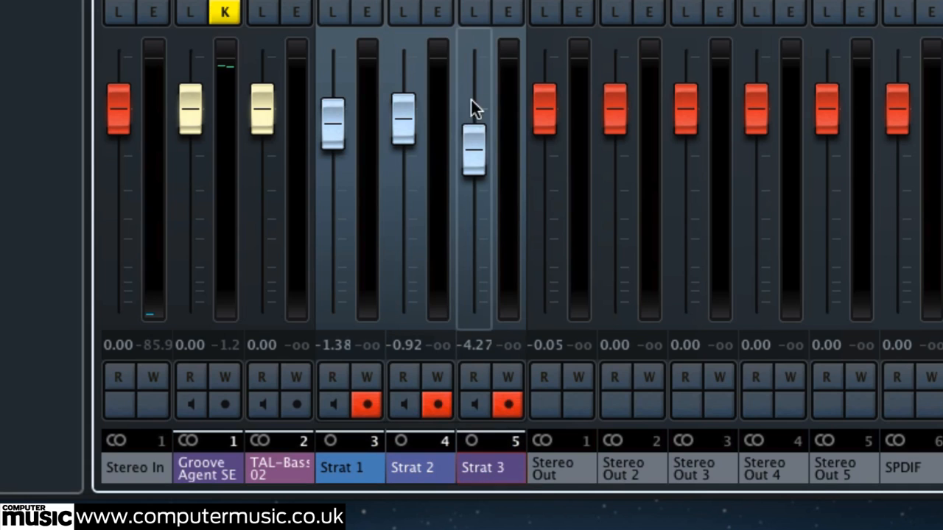
Bring up the channel context menu for the three selected Strat channels in the MixConsole.
{"action": "right_click", "coordinate": [474, 110]}
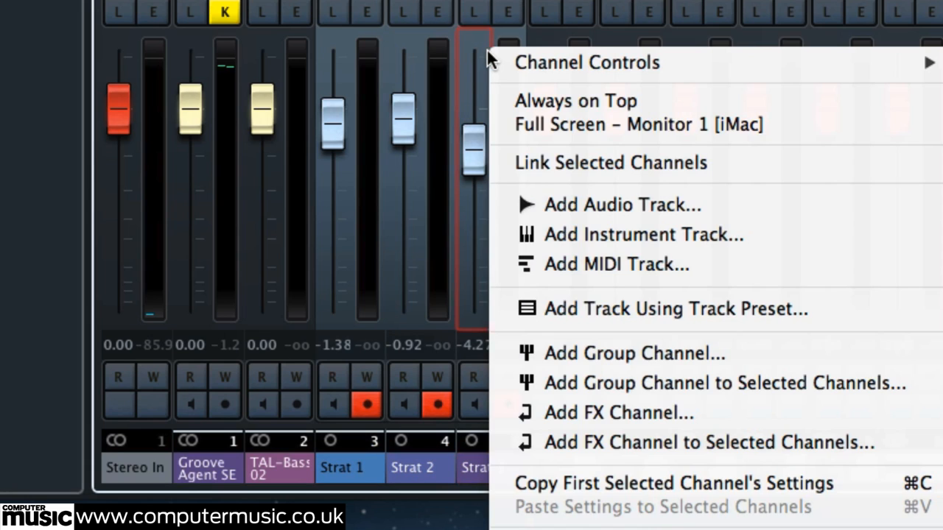
{"action": "mouse_move", "coordinate": [574, 162]}
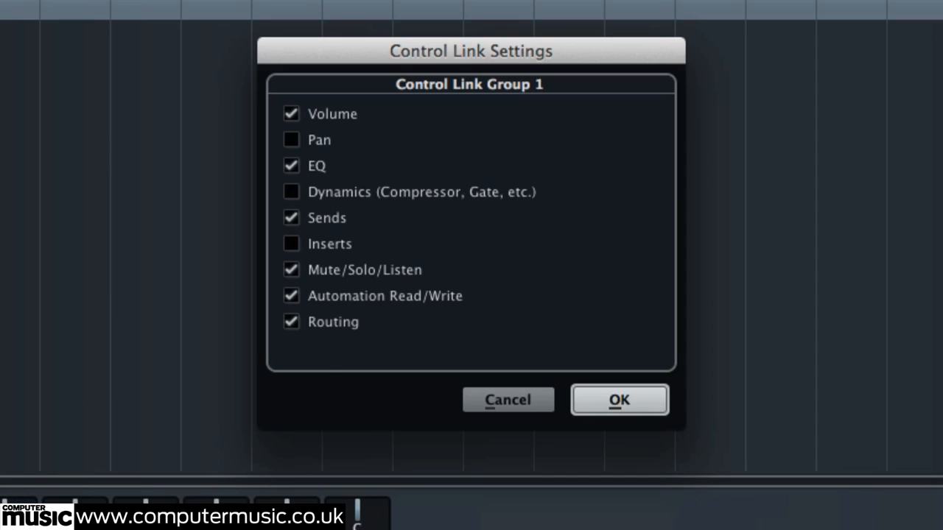
{"action": "mouse_move", "coordinate": [483, 90]}
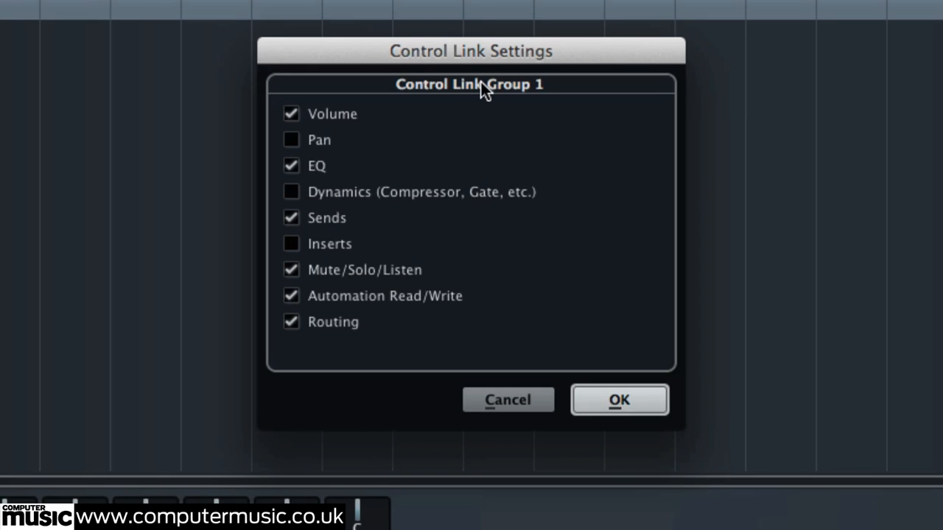
{"action": "mouse_move", "coordinate": [483, 159]}
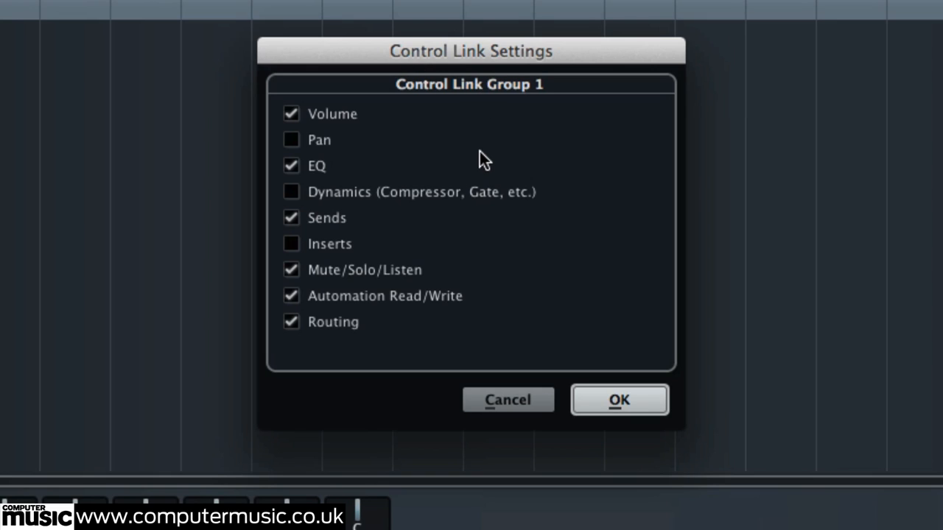
{"action": "mouse_move", "coordinate": [430, 174]}
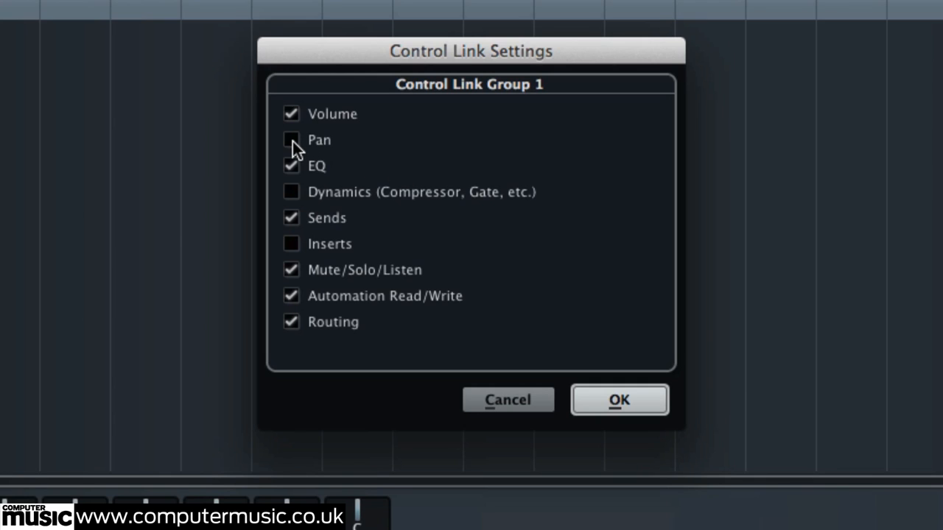
Add Pan and Inserts to the linked controls and confirm the Control Link Settings.
{"action": "left_click", "coordinate": [291, 140]}
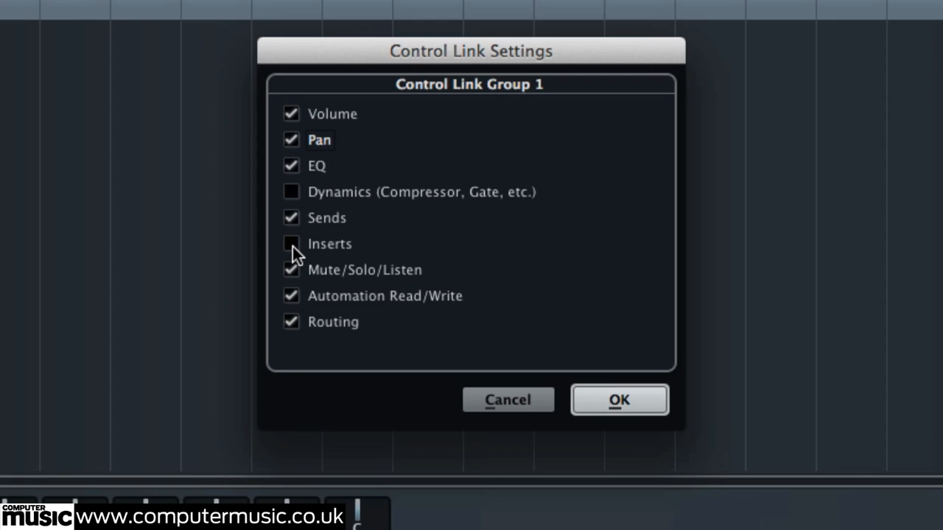
{"action": "left_click", "coordinate": [291, 245]}
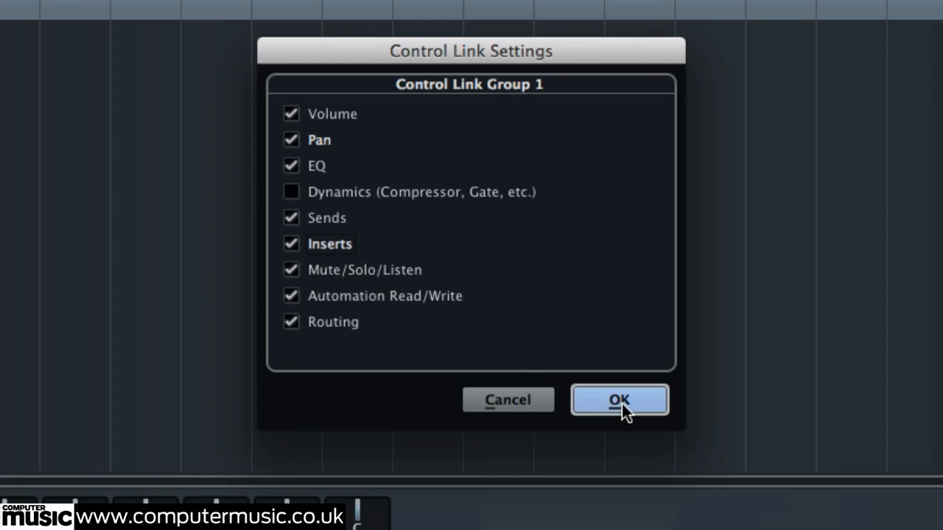
{"action": "left_click", "coordinate": [618, 399]}
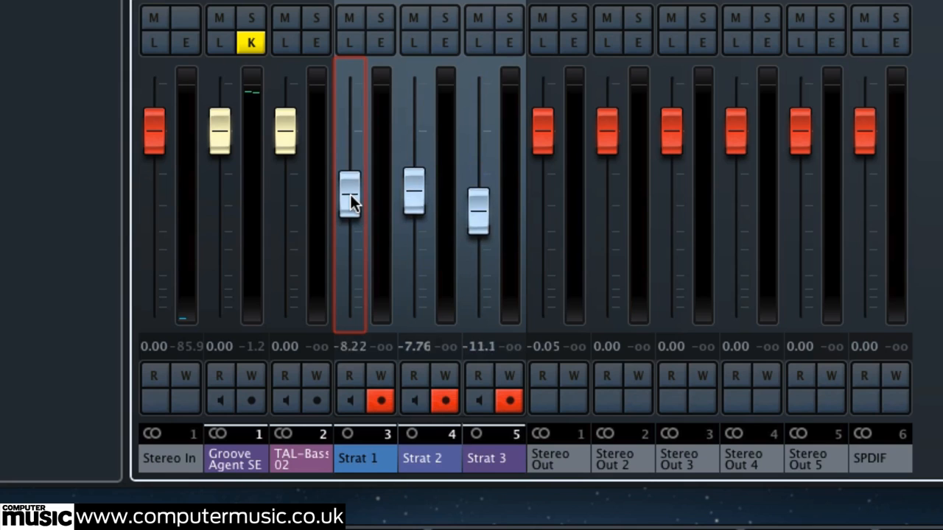
Raise the Strat 1 fader so the linked Strat 2 and Strat 3 levels follow by the same amount.
{"action": "left_click_drag", "start_coordinate": [350, 203], "coordinate": [351, 188]}
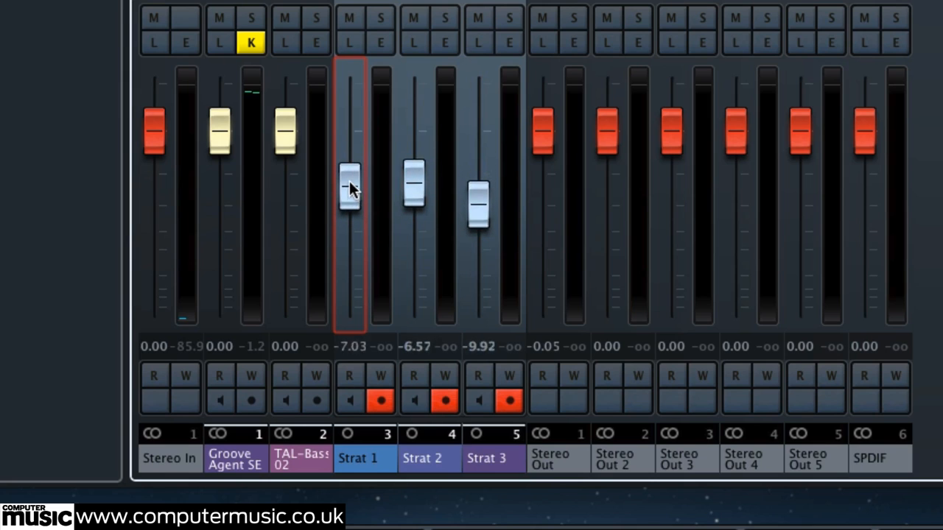
{"action": "left_click_drag", "start_coordinate": [350, 188], "coordinate": [351, 150]}
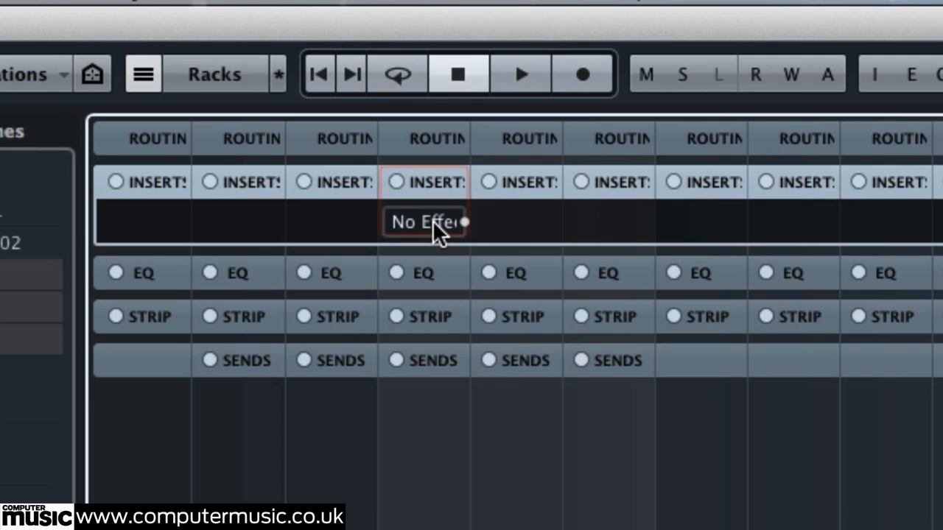
Load AmpSimulator from the Distortion group into Strat 1's empty insert slot, mirrored on all linked Strats.
{"action": "left_click", "coordinate": [425, 221]}
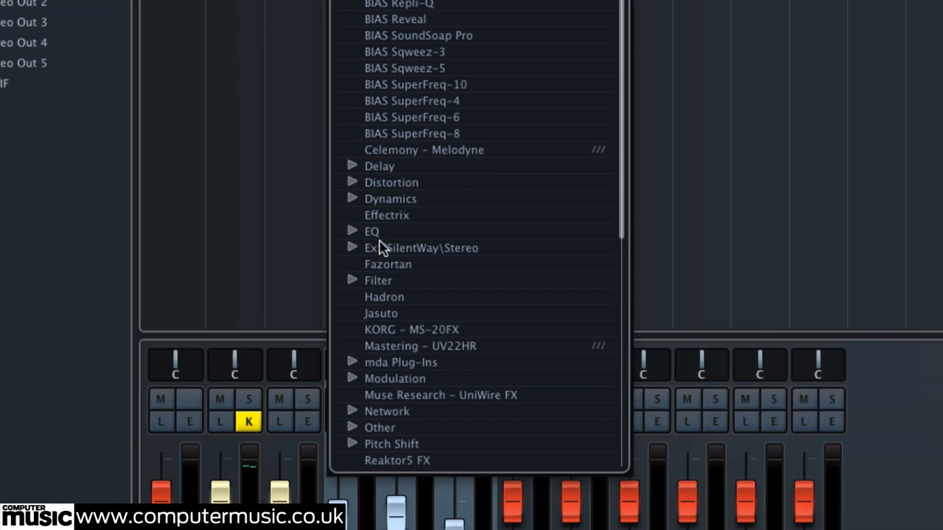
{"action": "mouse_move", "coordinate": [357, 190]}
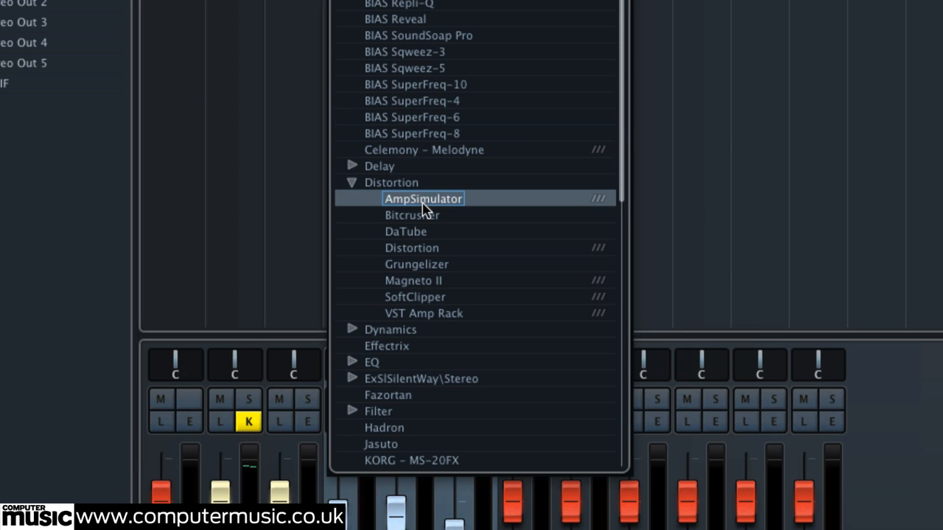
{"action": "left_click", "coordinate": [423, 198]}
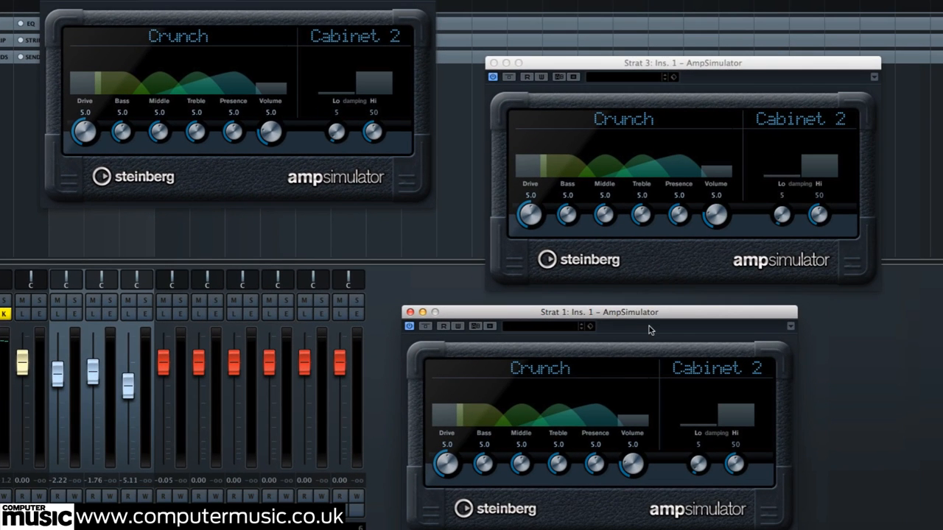
{"action": "mouse_move", "coordinate": [563, 308]}
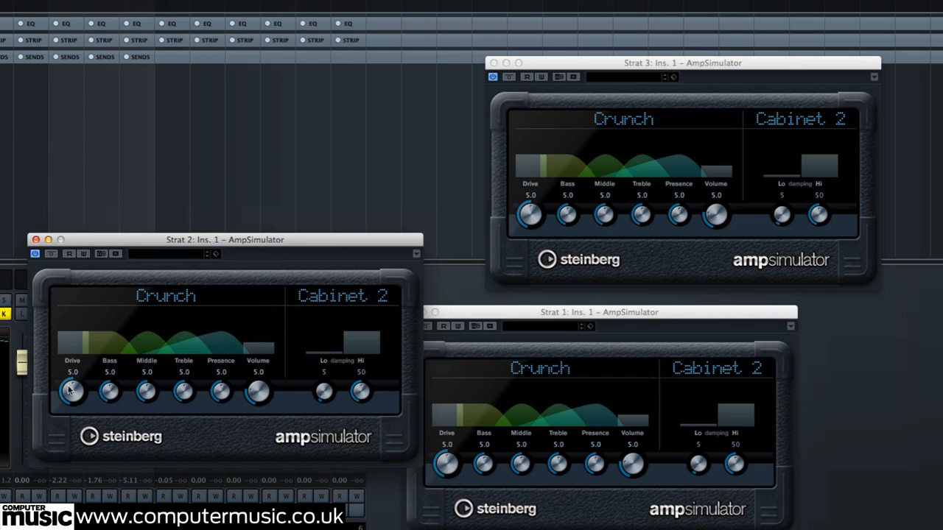
Set the AmpSimulator Drive to 3.2 across the linked Strats and reposition the Strat 2 amp window.
{"action": "left_click_drag", "start_coordinate": [72, 391], "coordinate": [72, 398]}
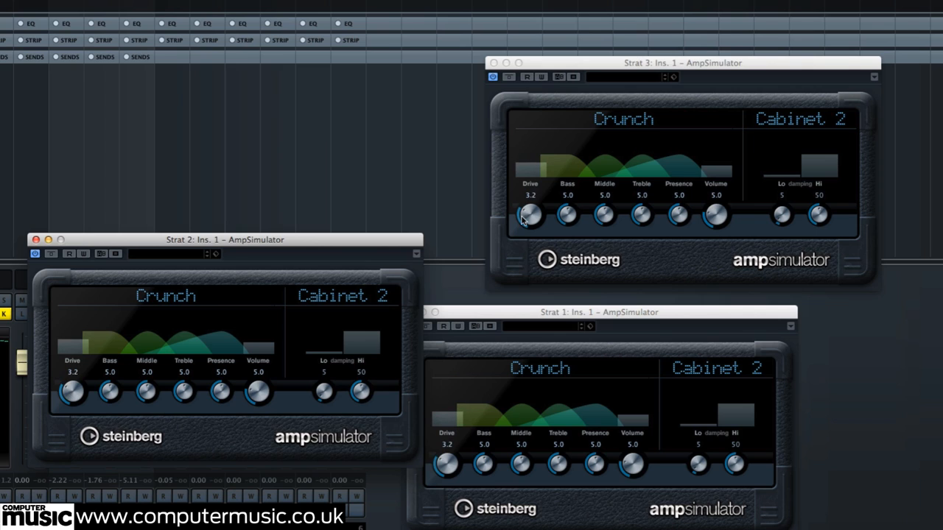
{"action": "mouse_move", "coordinate": [389, 278]}
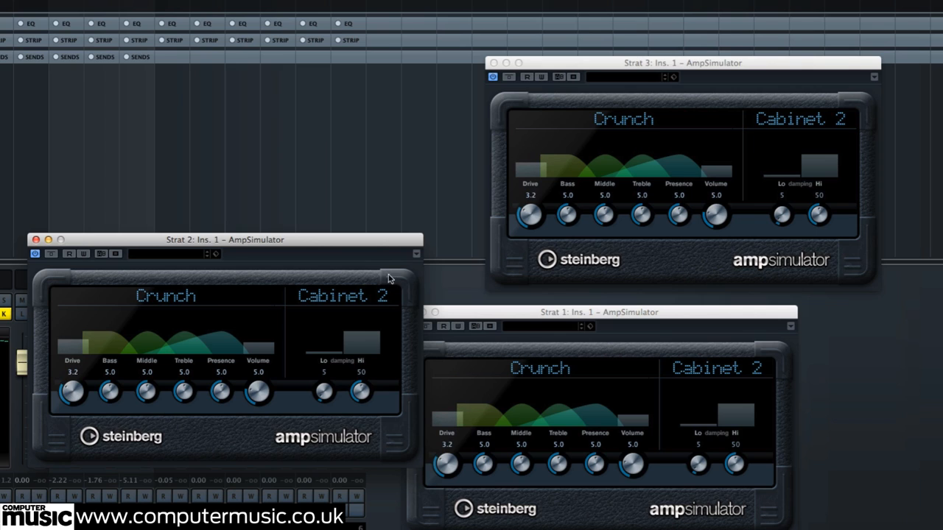
{"action": "left_click_drag", "start_coordinate": [223, 238], "coordinate": [199, 212]}
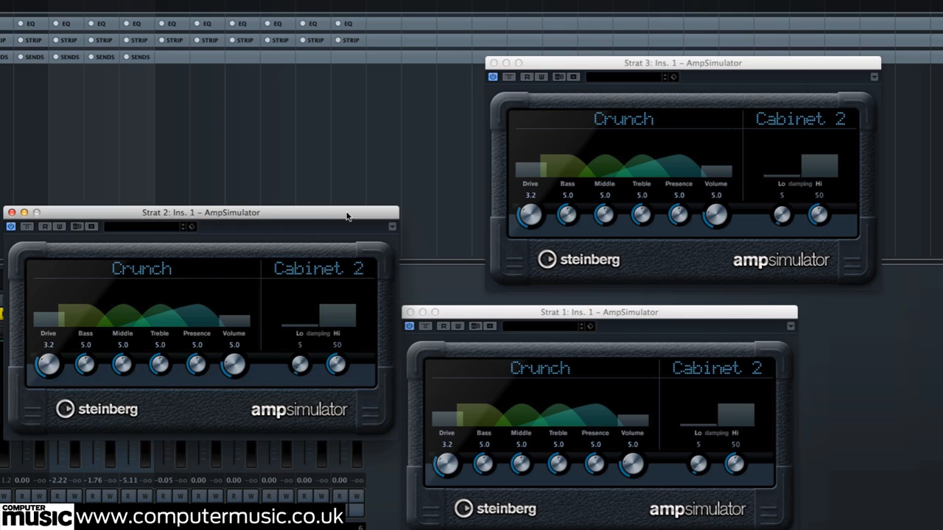